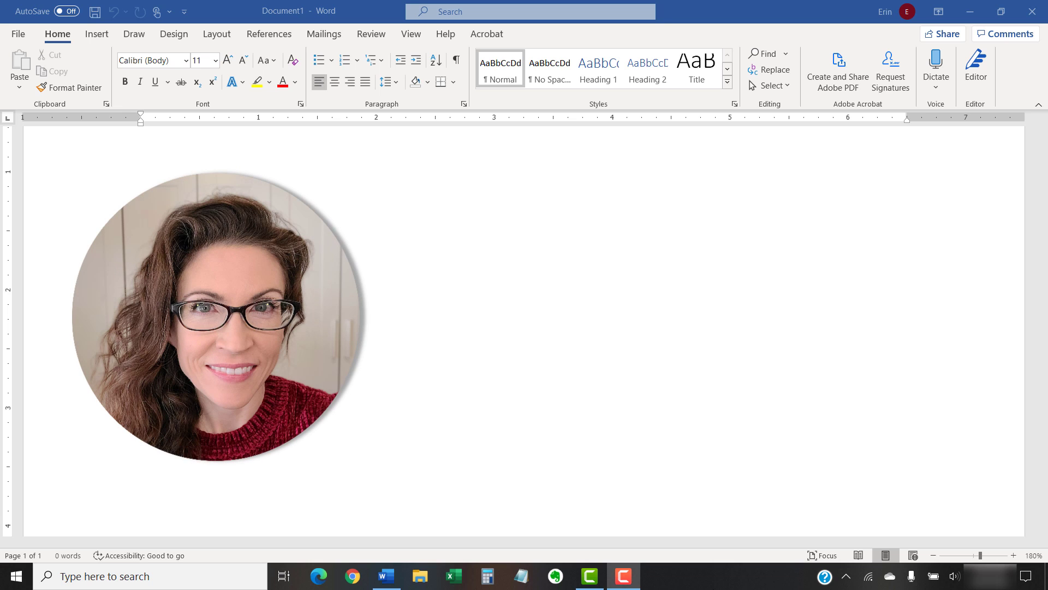
Enter the tutorial heading text and two plain sample sentences on separate lines
text(Step-by-Step Software Tutorials & Writing Tips for the Real World)
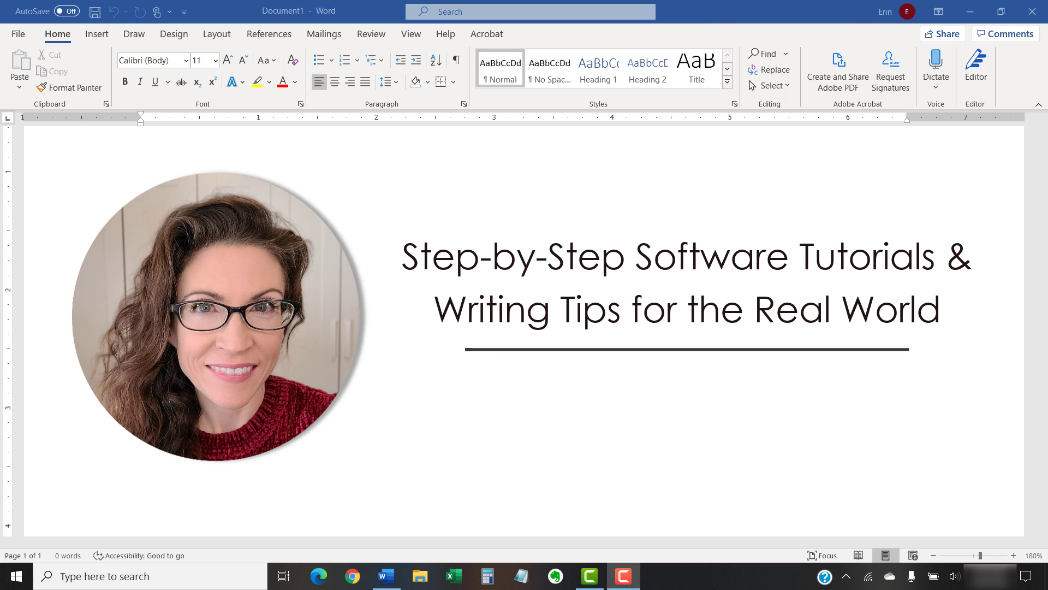
text(erinwrightwriting.com)
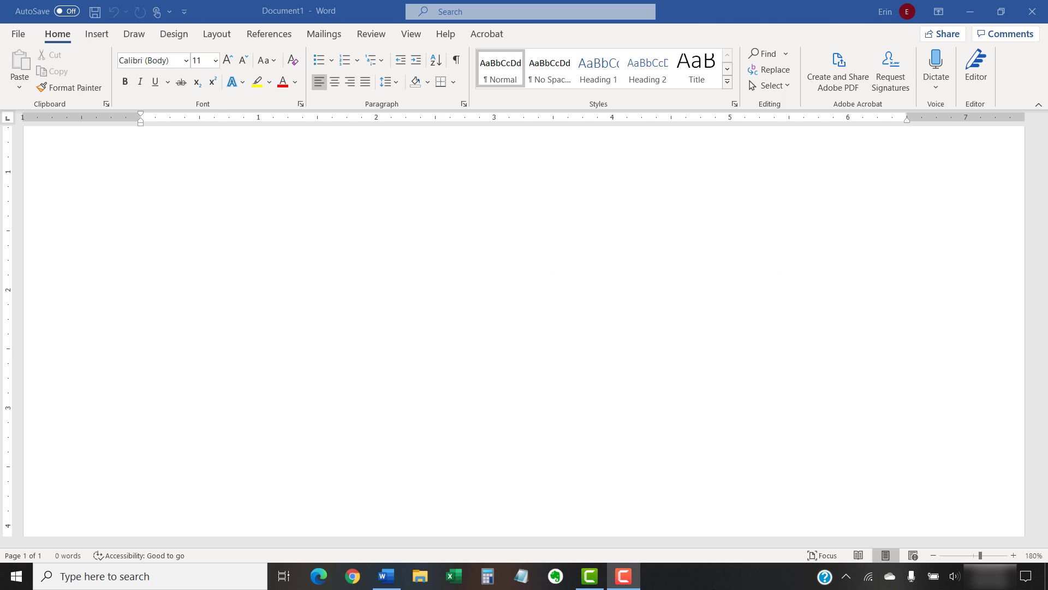
text(Three Ways to Change the Font, Font Size & Font Color in Microsoft Word)
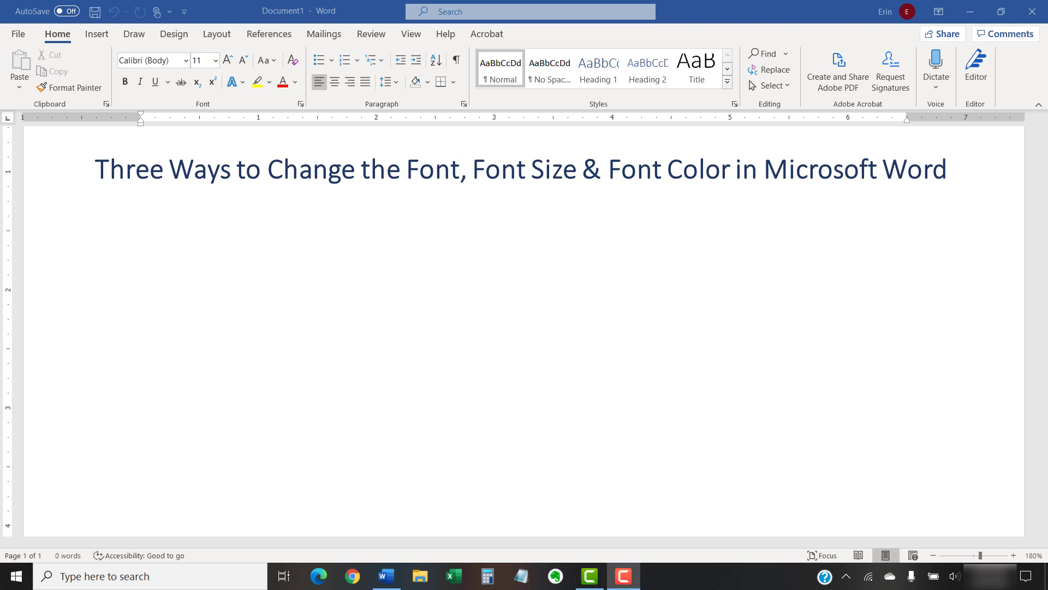
text(The Ribbon)
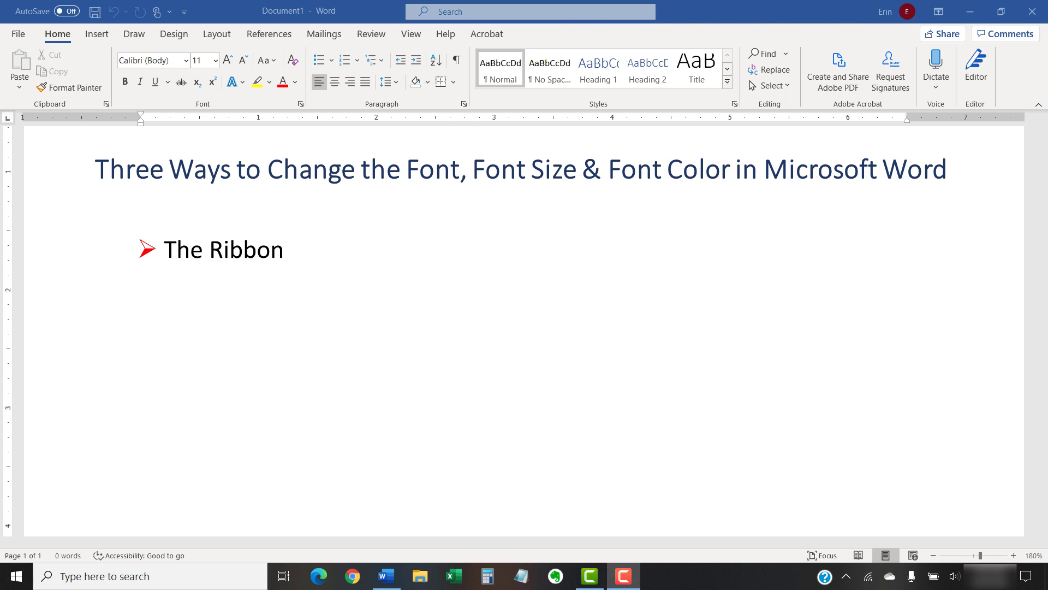
text(The Mini Toolbar)
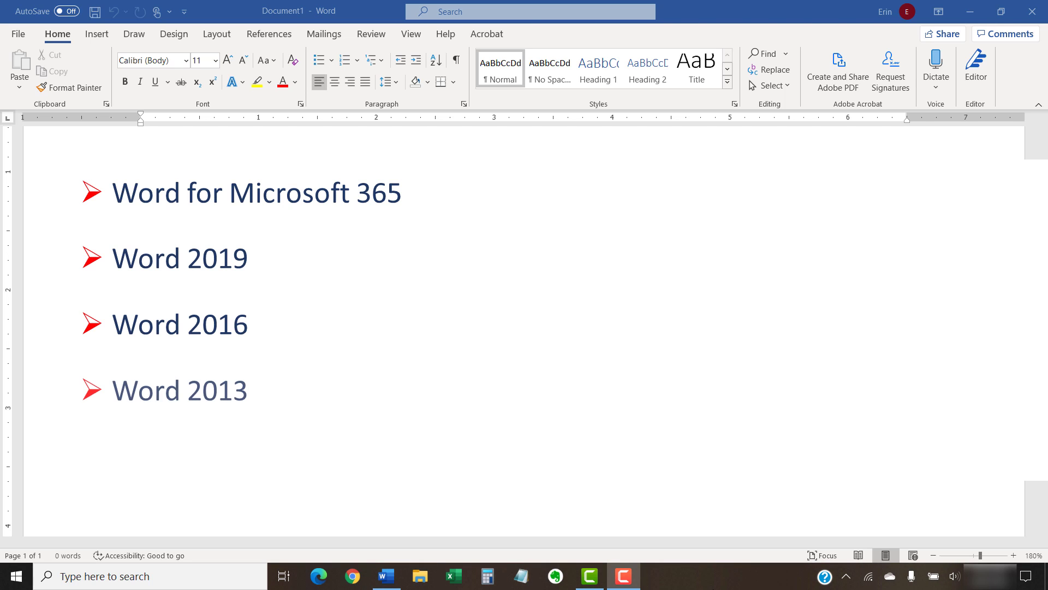
text(Word 2010)
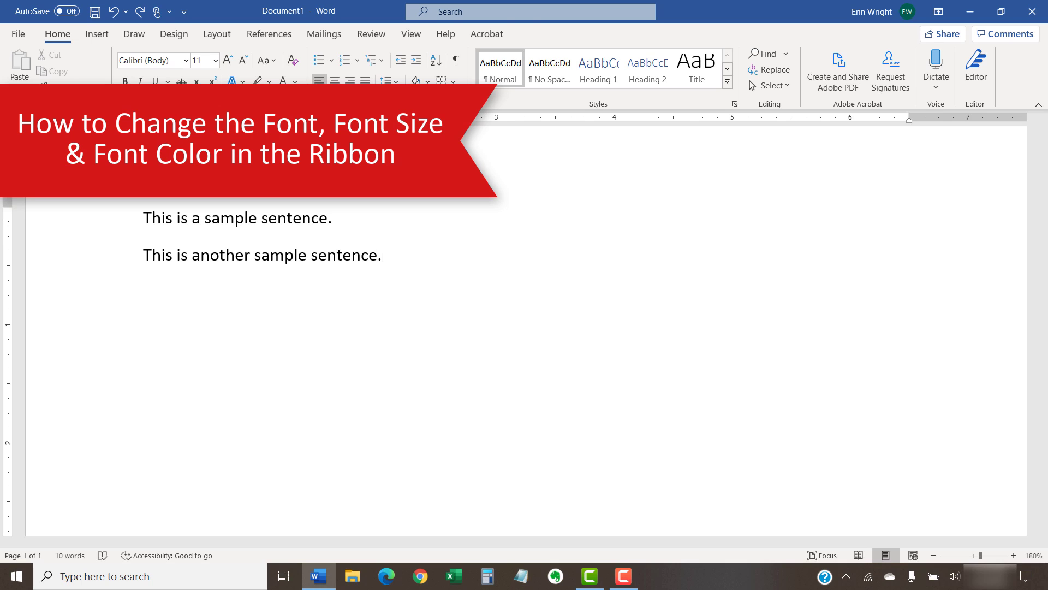
Select the first sentence, then select all text via Select All in the Editing group
click(383, 255)
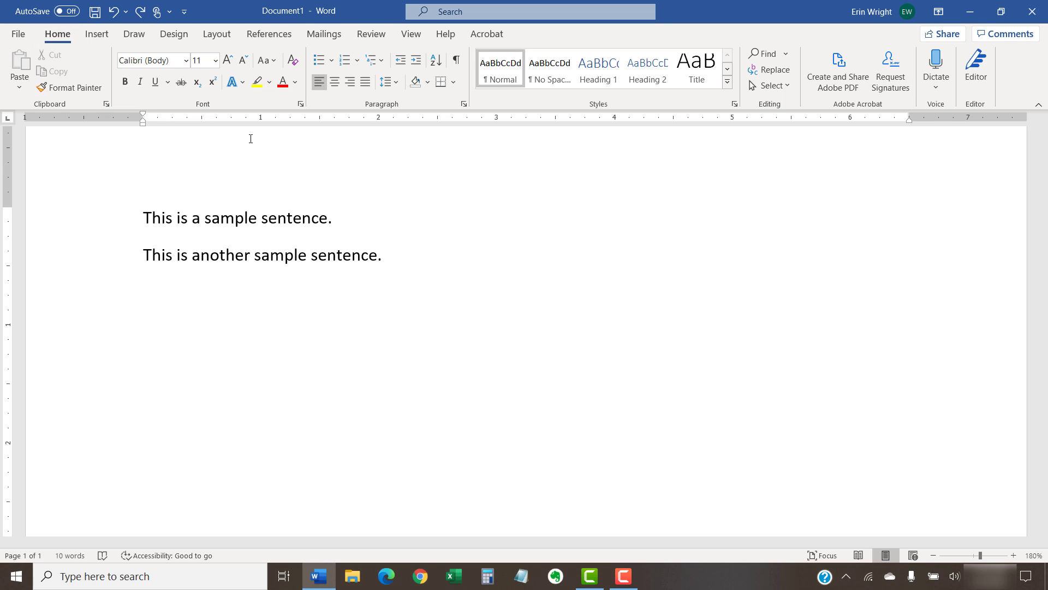
click(382, 254)
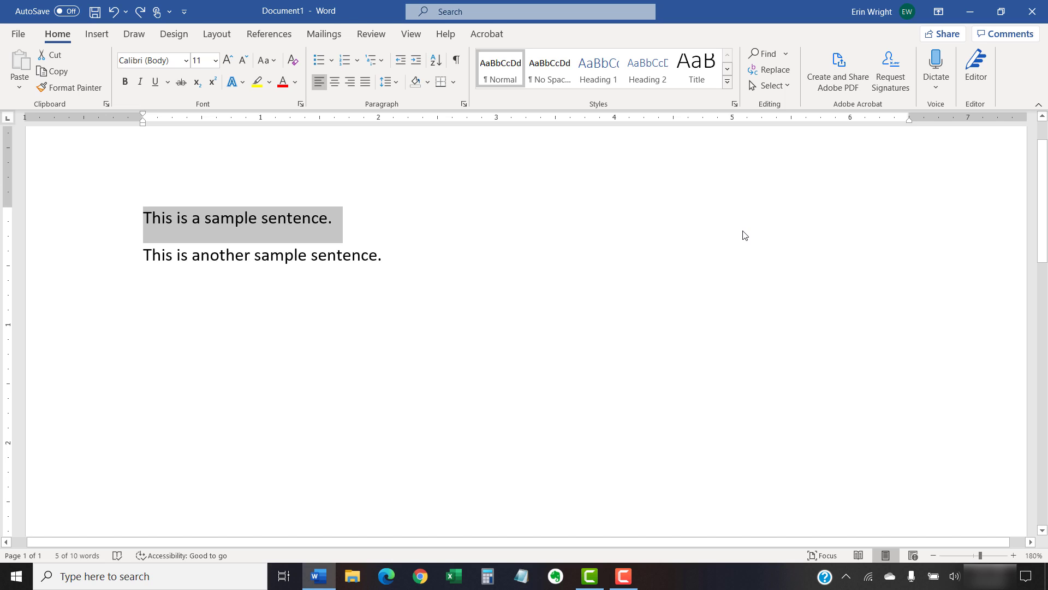
key(ctrl+a)
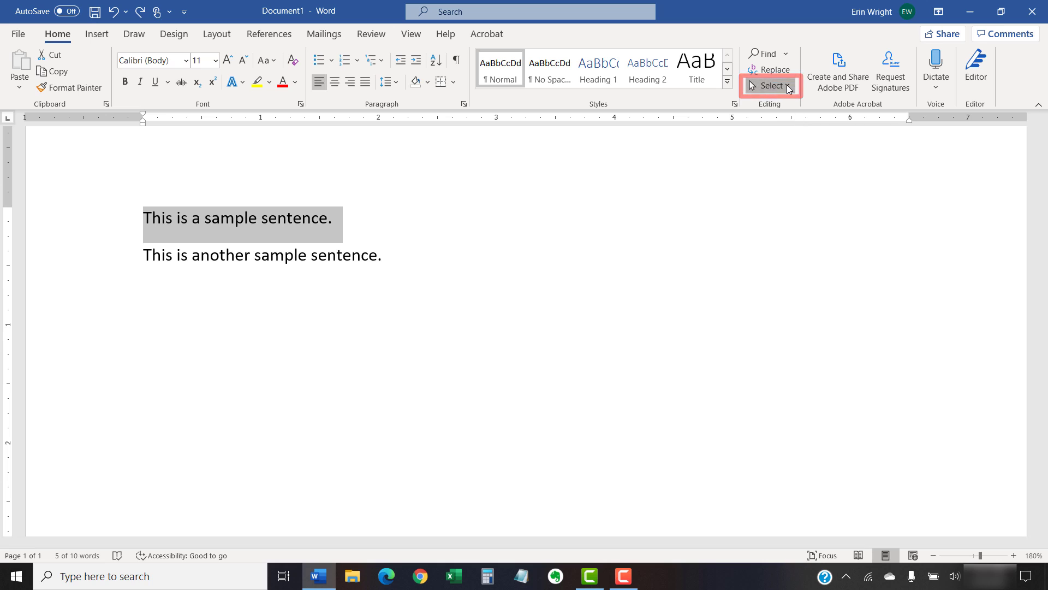
click(770, 85)
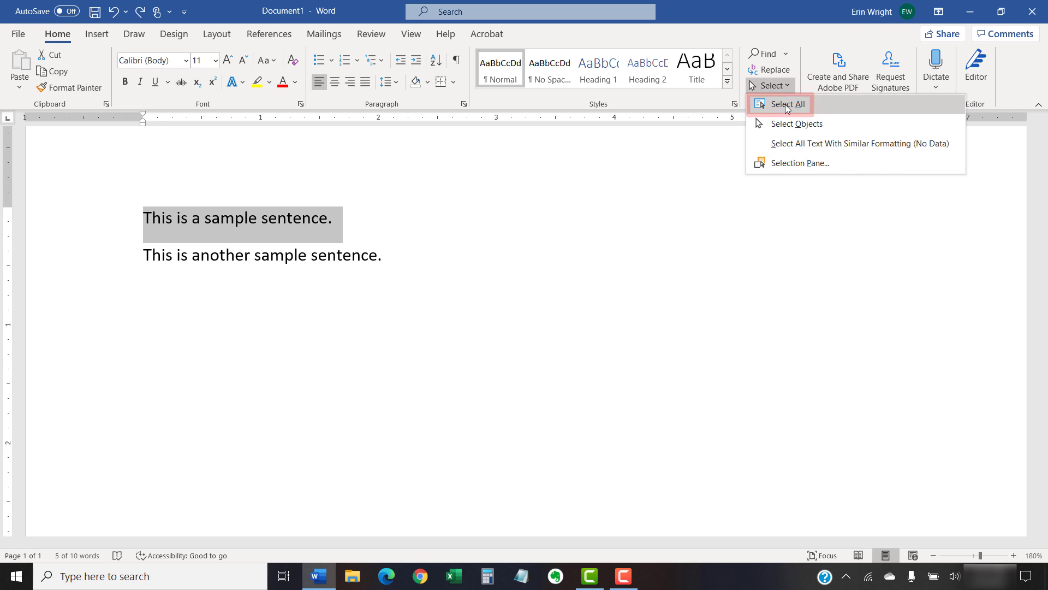
click(785, 104)
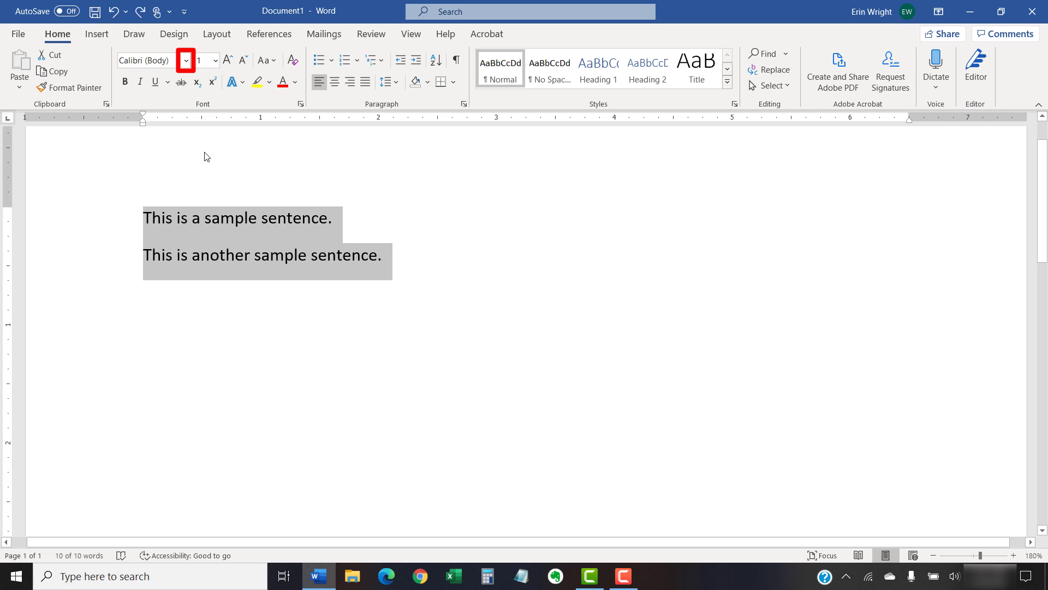
Set both sentences to Times New Roman 12 pt, trying Grow Font and Shrink Font once each
click(185, 60)
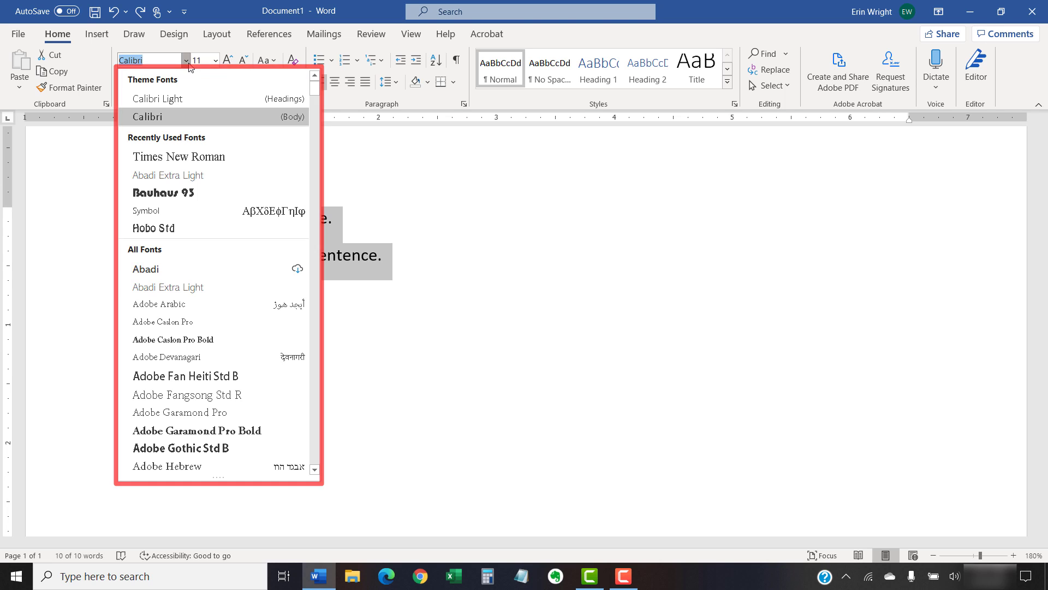
click(223, 163)
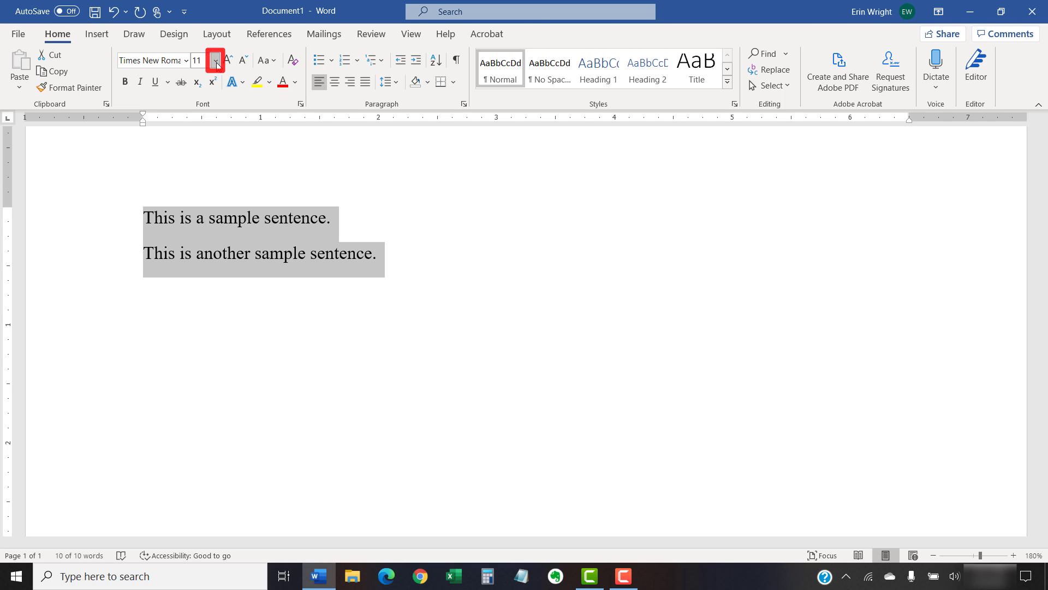
click(215, 61)
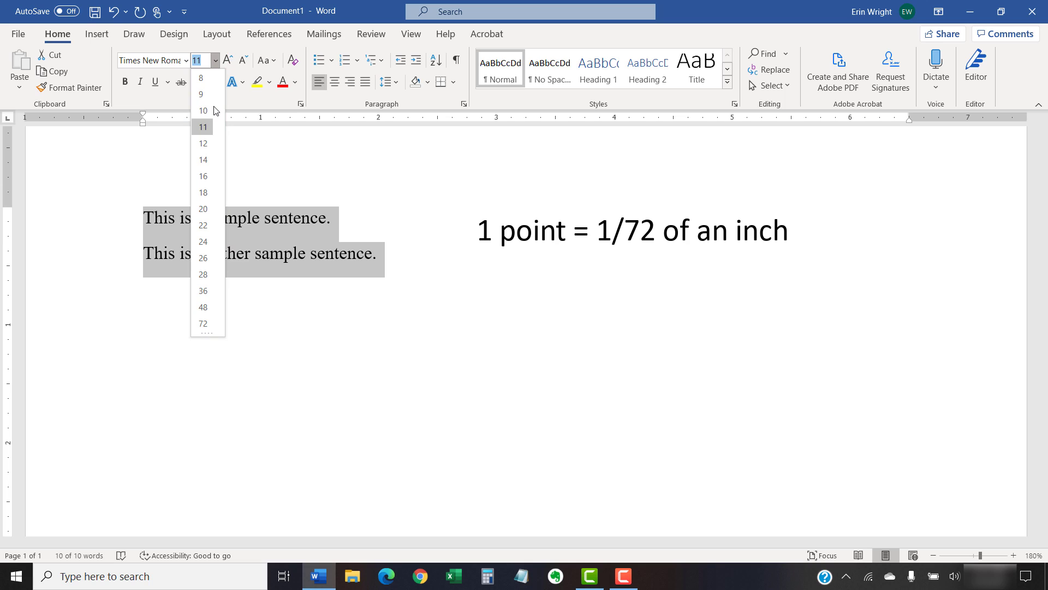
click(202, 143)
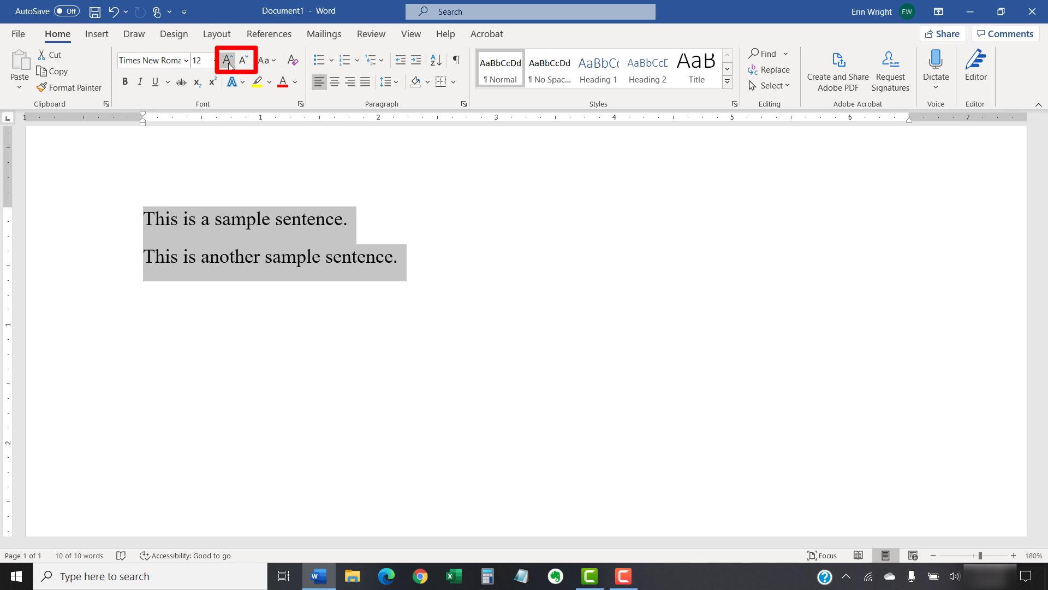
click(226, 60)
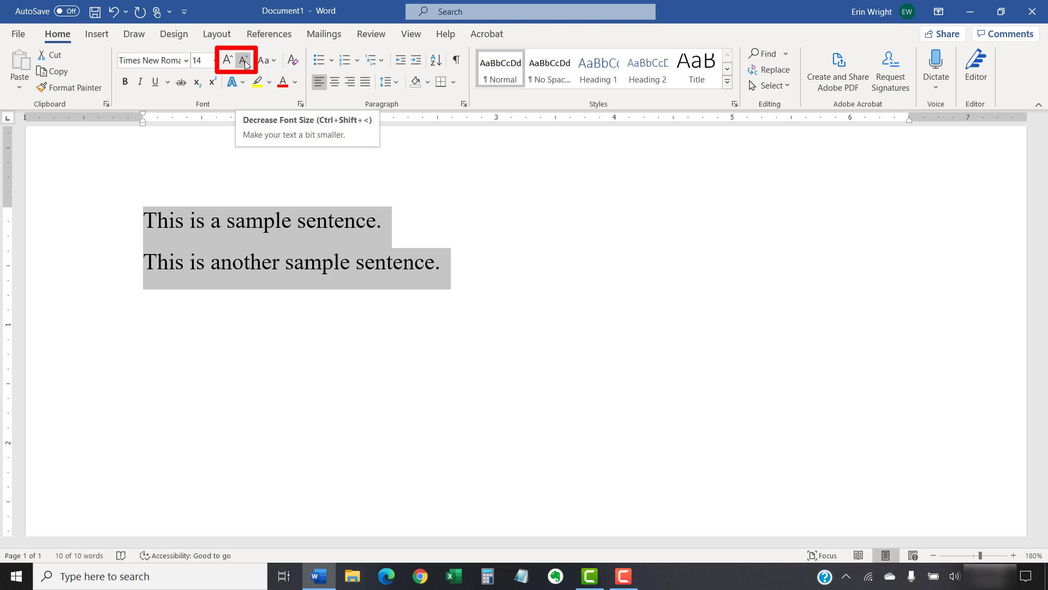
click(243, 60)
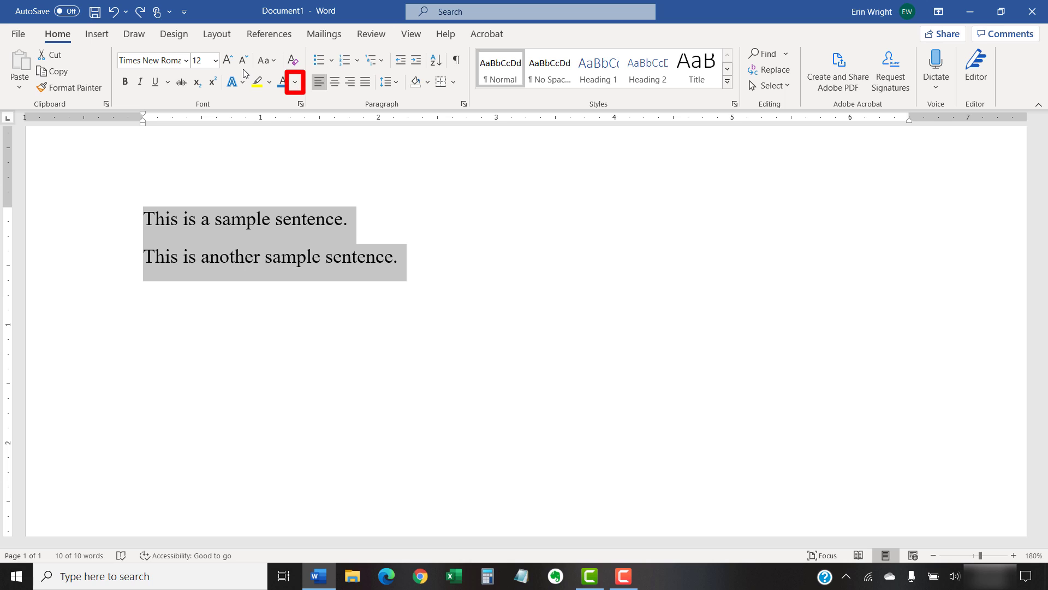
mouse_move(274, 78)
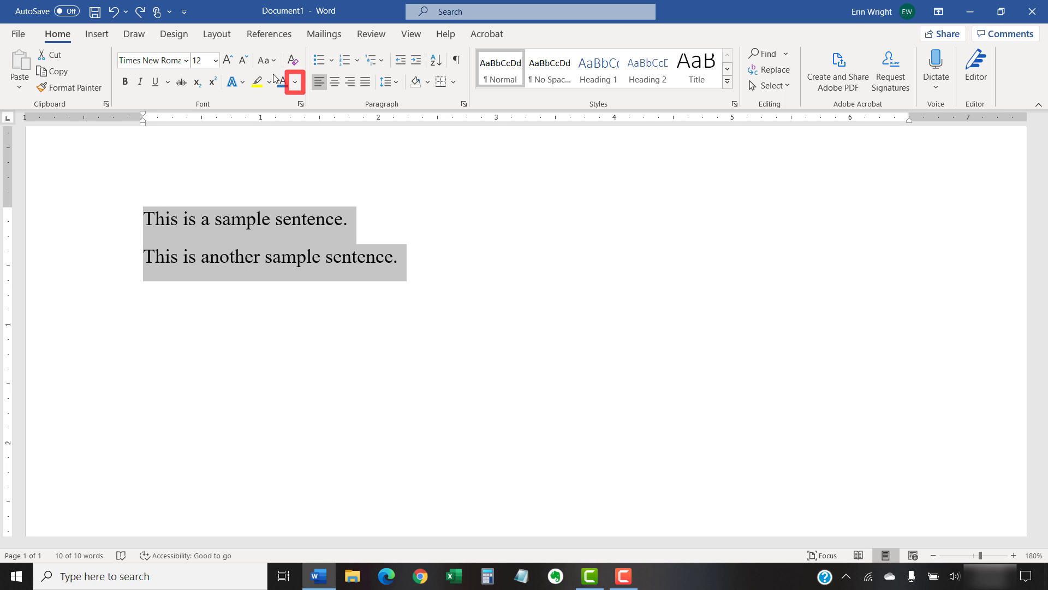
Colour both sentences dark blue, then view the More Colors Custom values and close without changes
click(293, 81)
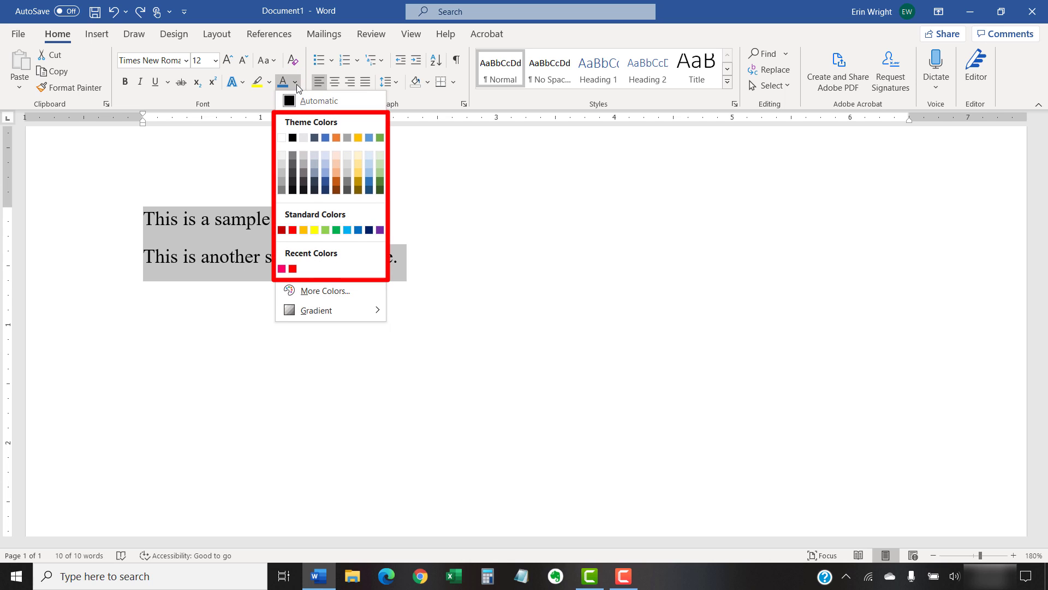
click(325, 183)
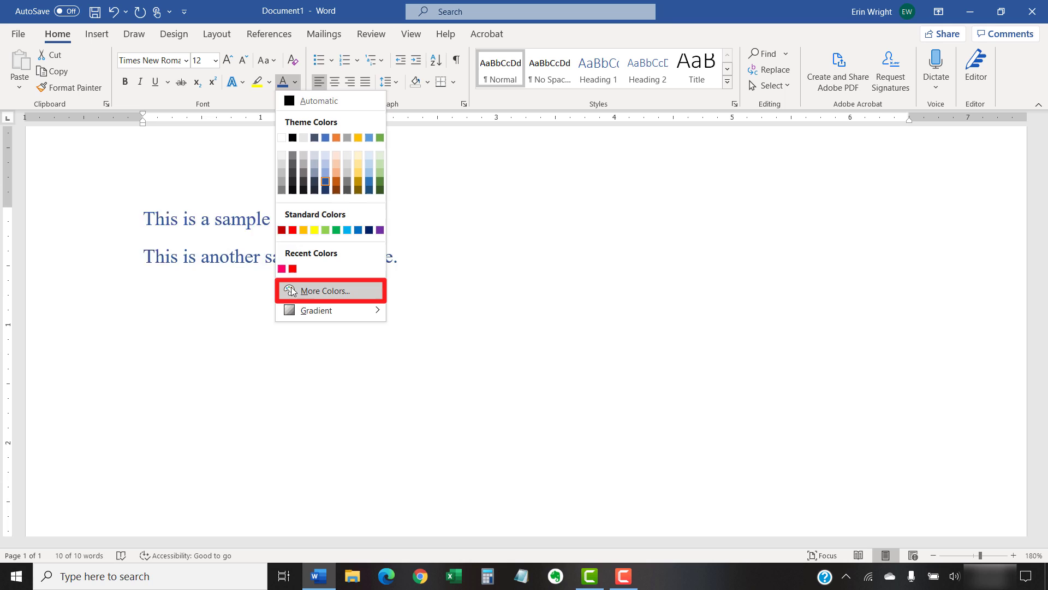
click(326, 290)
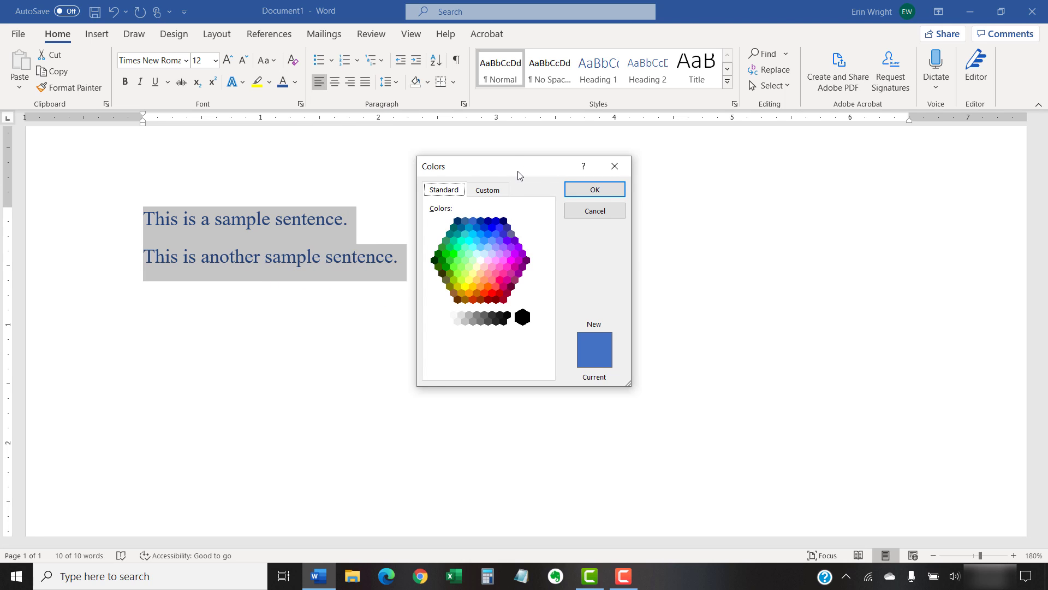
mouse_move(513, 178)
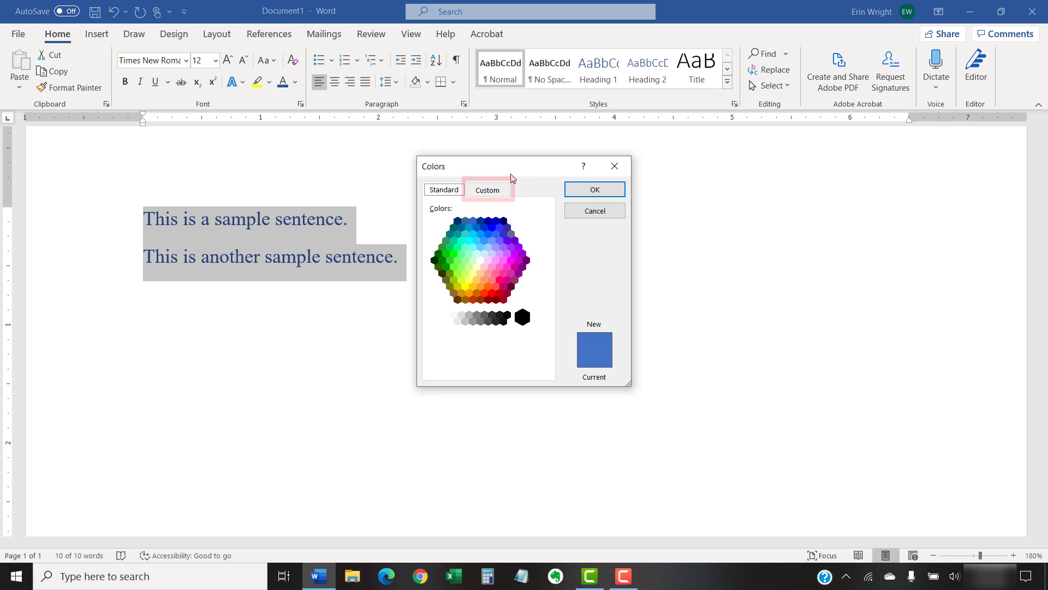
click(487, 190)
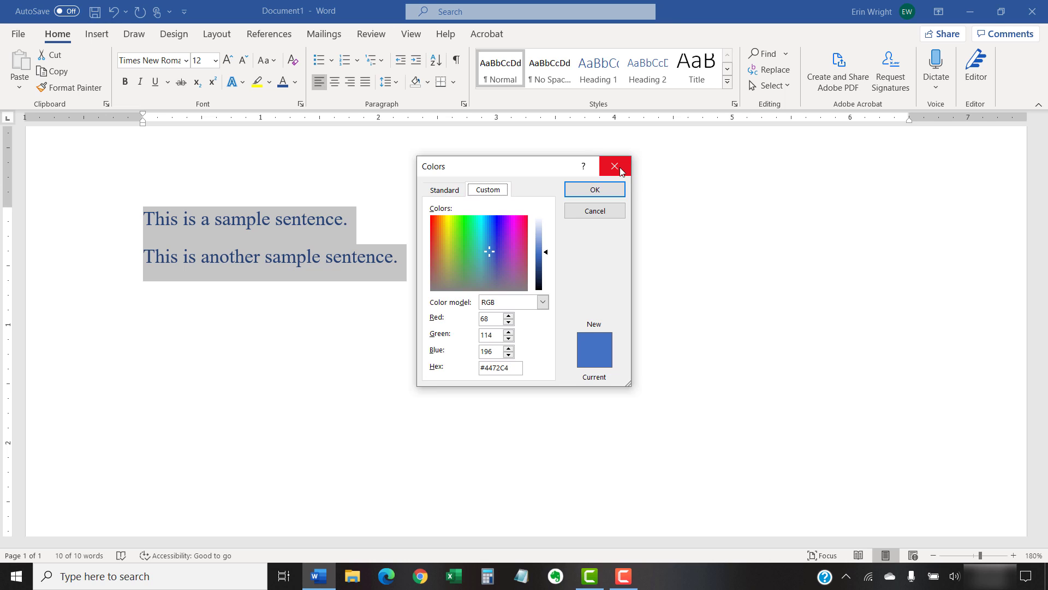
click(612, 166)
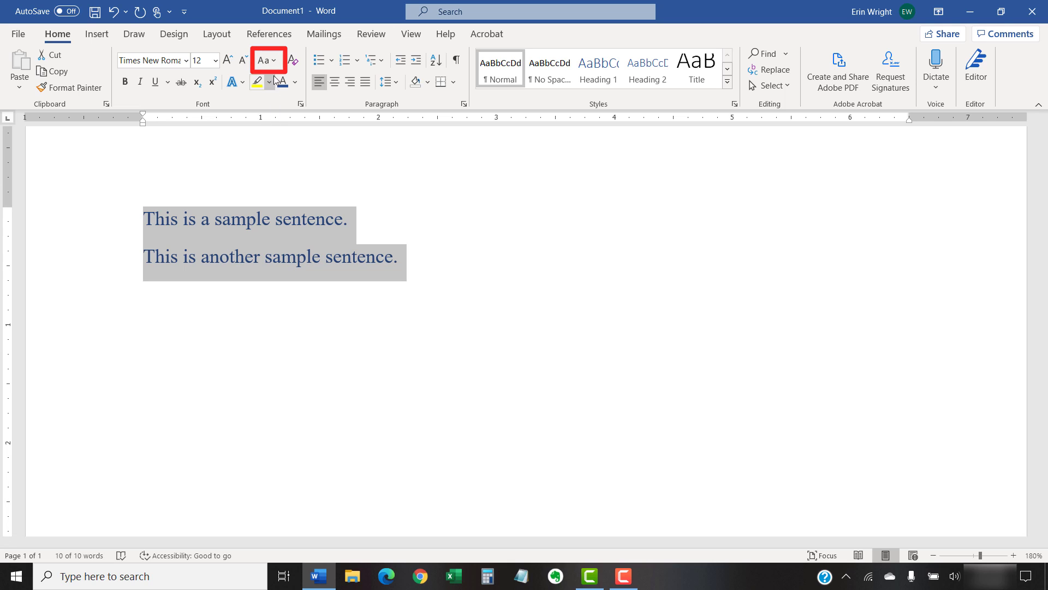
Clear all formatting so both sentences return to black Calibri 11, then deselect
click(267, 61)
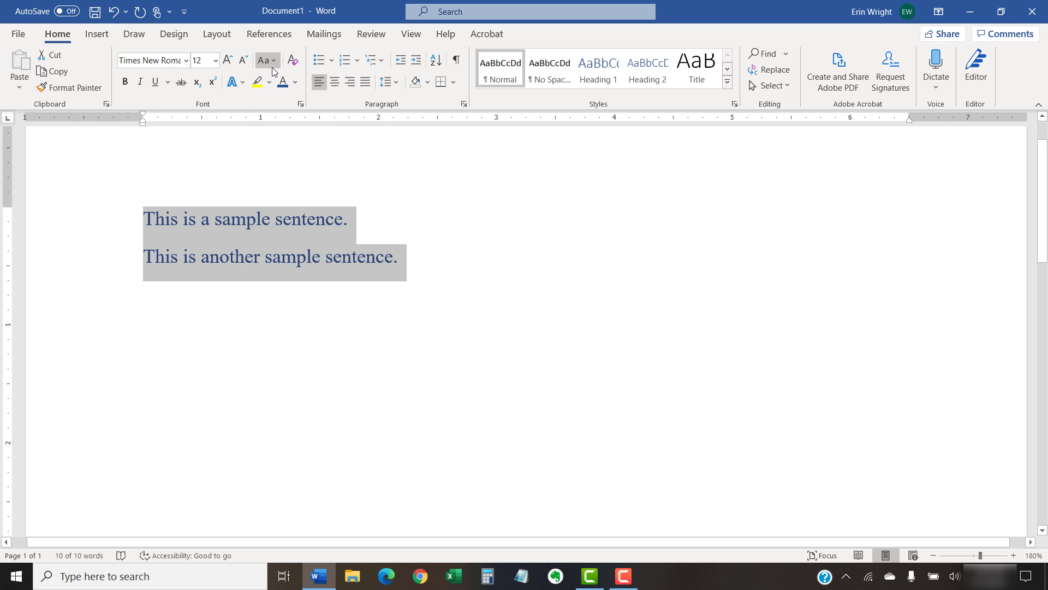
click(469, 225)
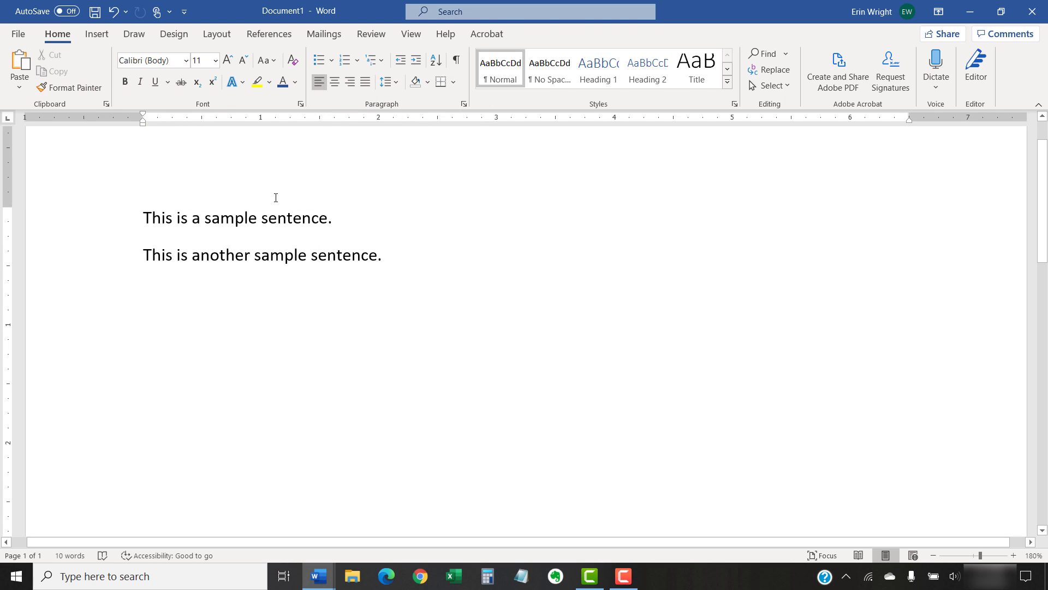
click(316, 254)
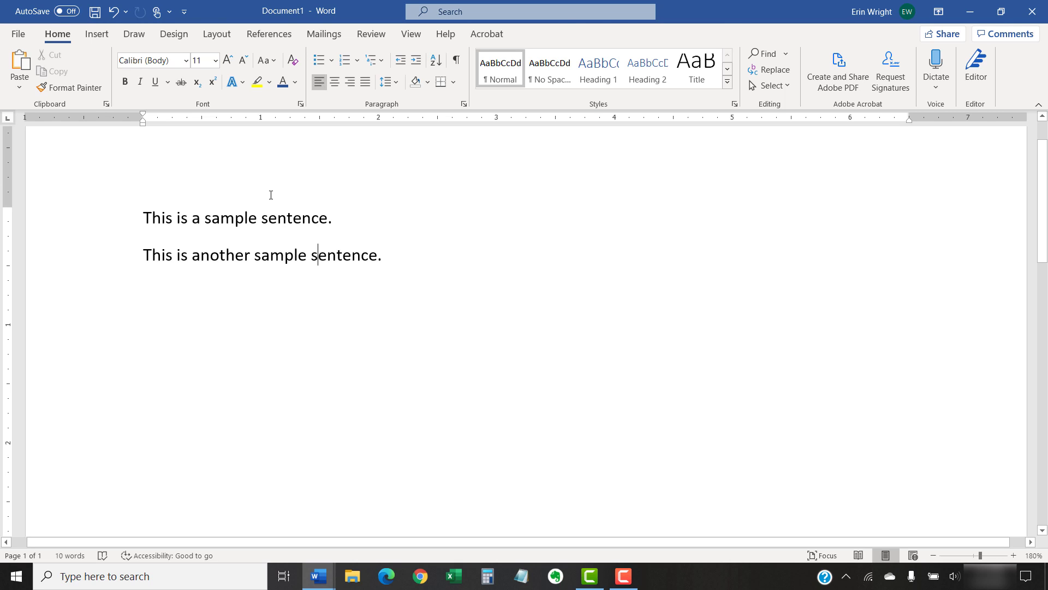
mouse_move(249, 195)
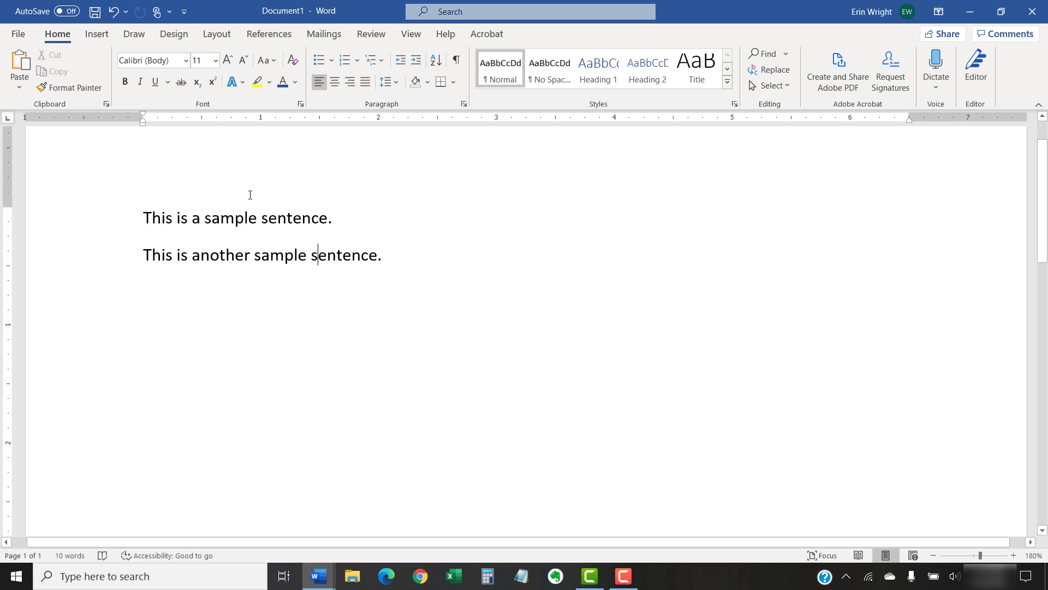
right_click(252, 226)
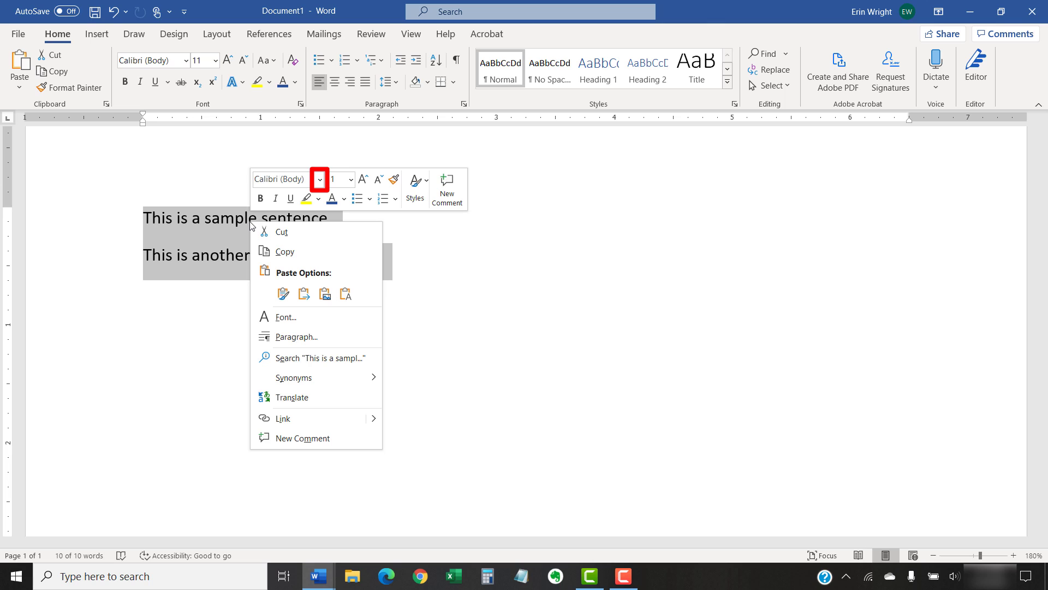
click(319, 182)
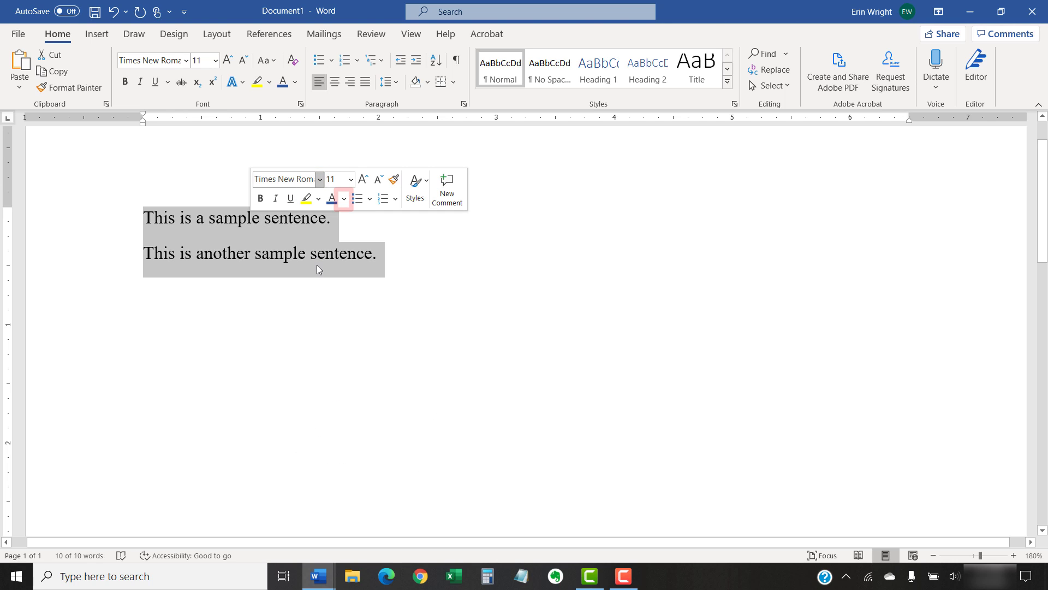
click(343, 199)
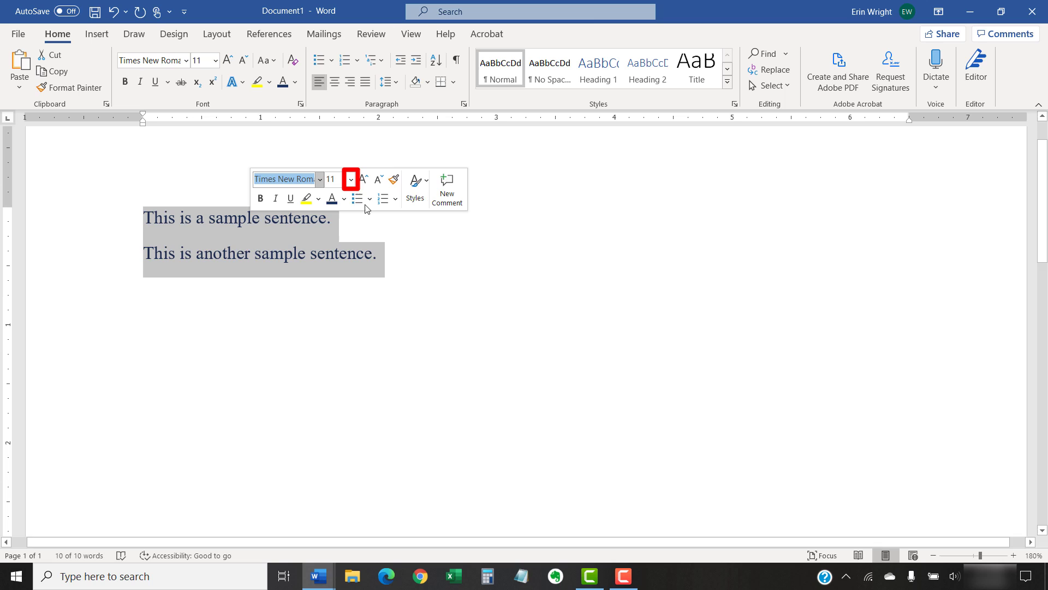
click(351, 178)
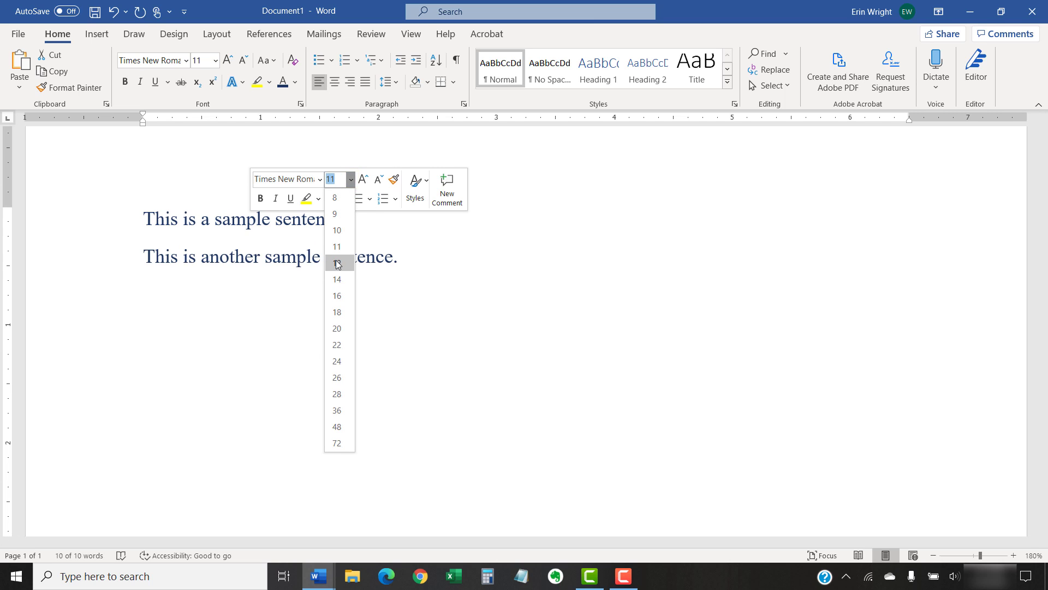
click(336, 262)
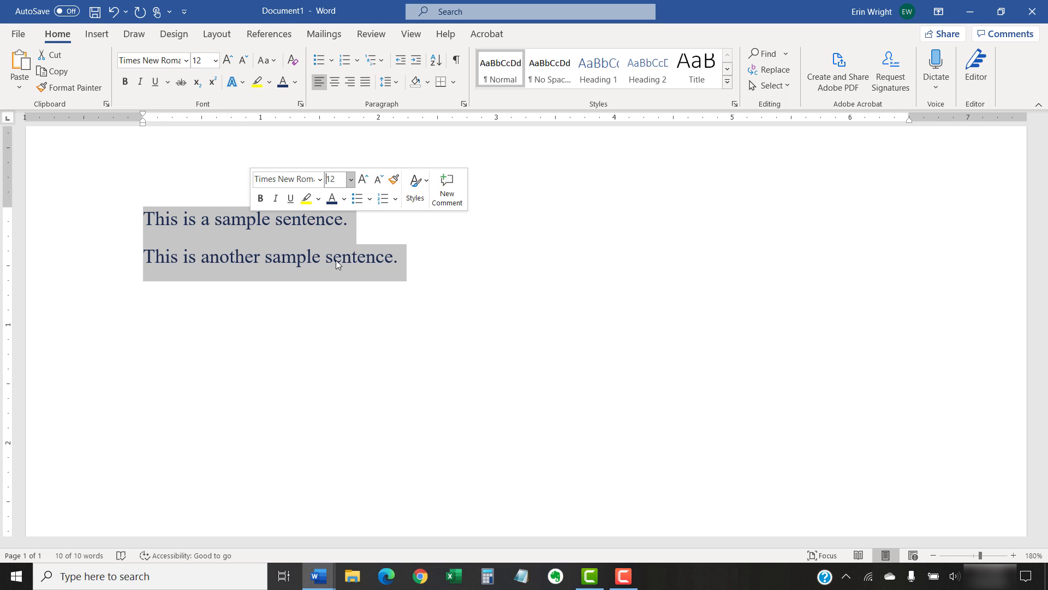
mouse_move(383, 230)
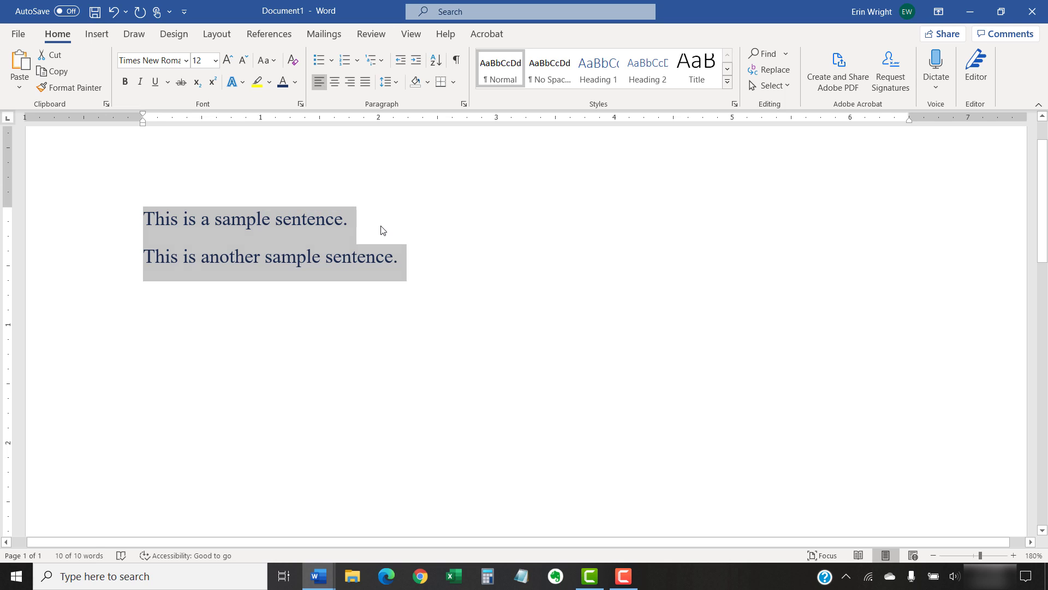
click(384, 230)
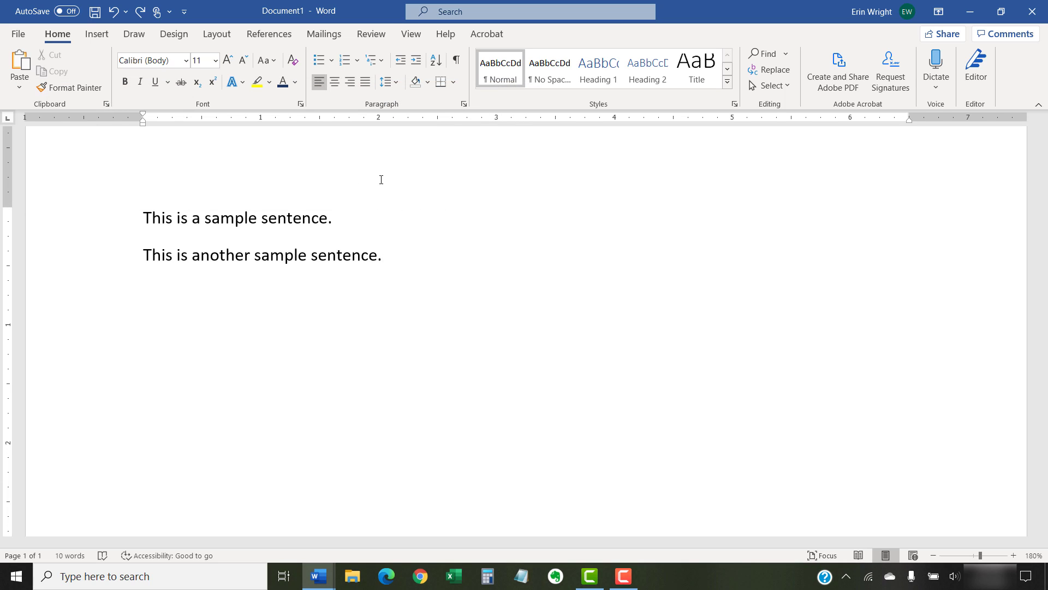
Select both sentences and launch the Font dialog from the Font group
click(383, 255)
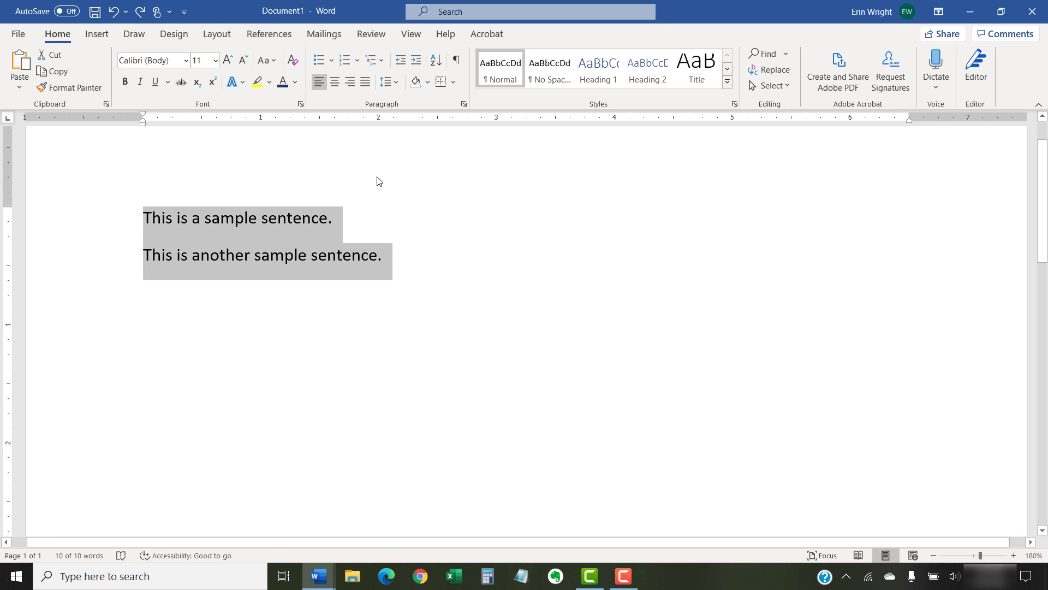
mouse_move(376, 180)
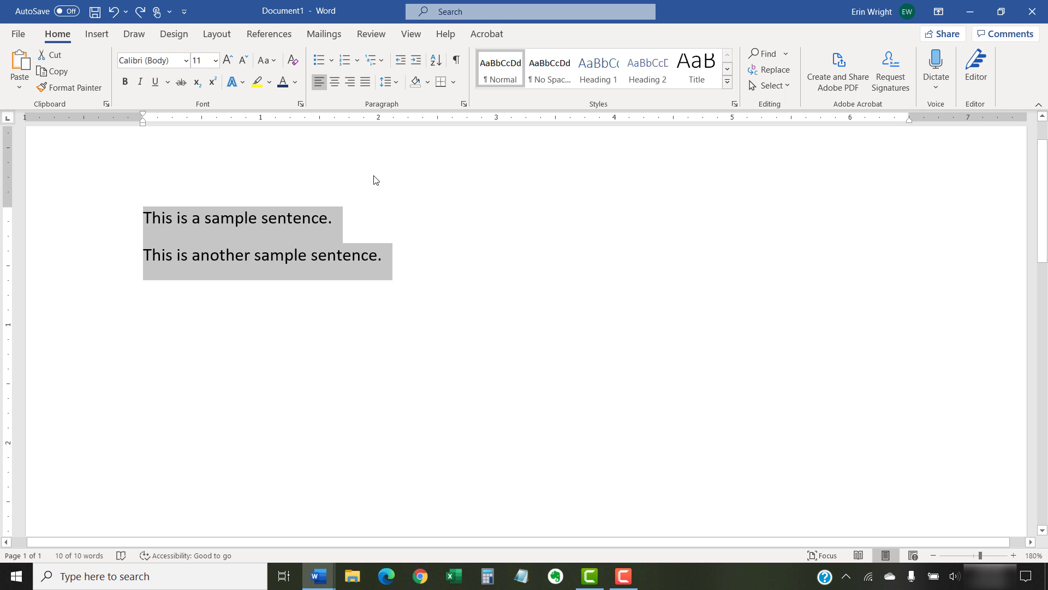
mouse_move(367, 180)
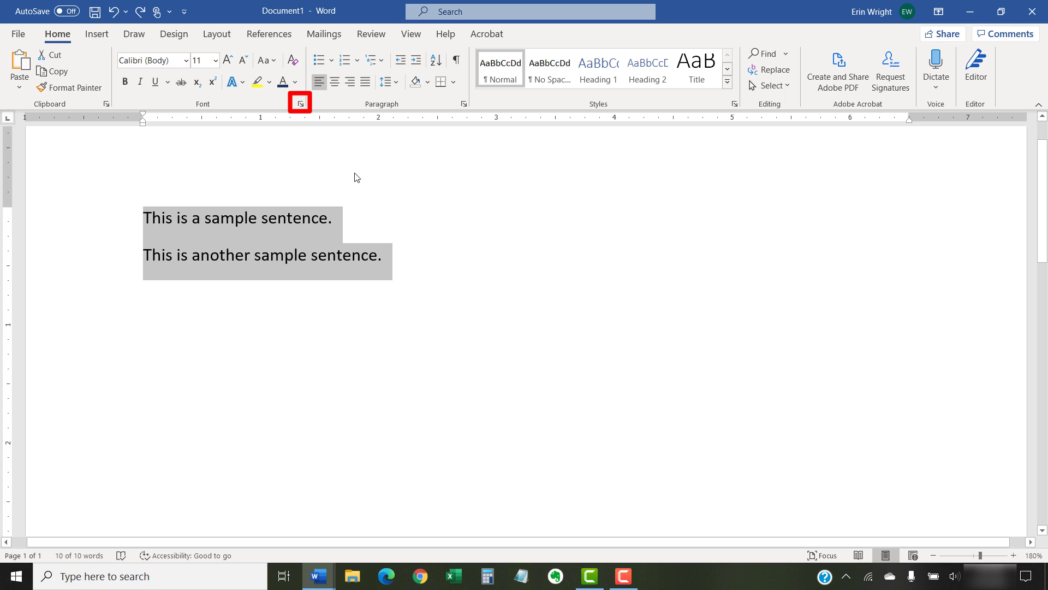
click(299, 103)
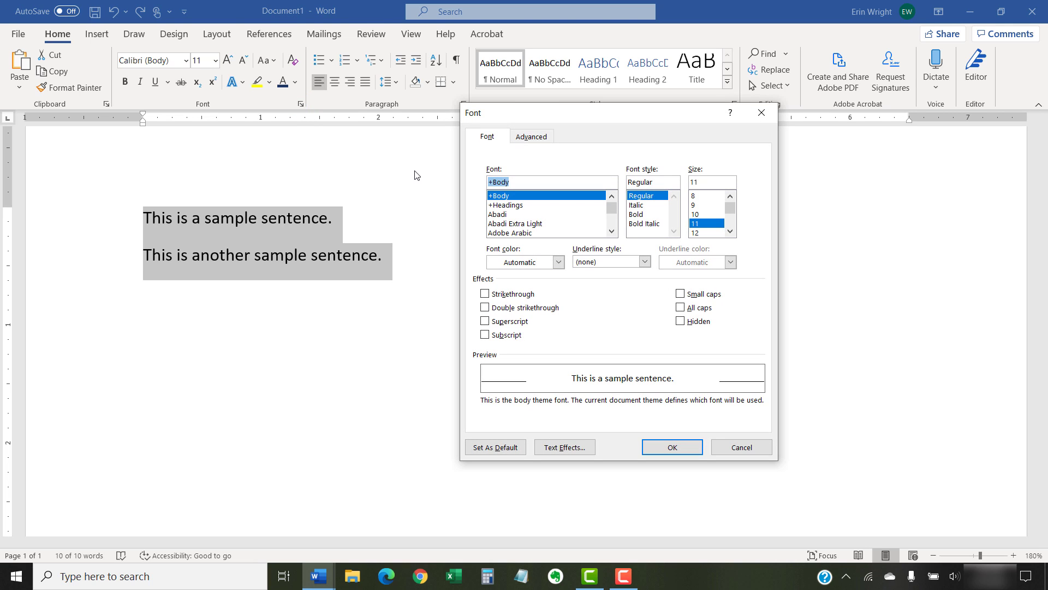
mouse_move(590, 158)
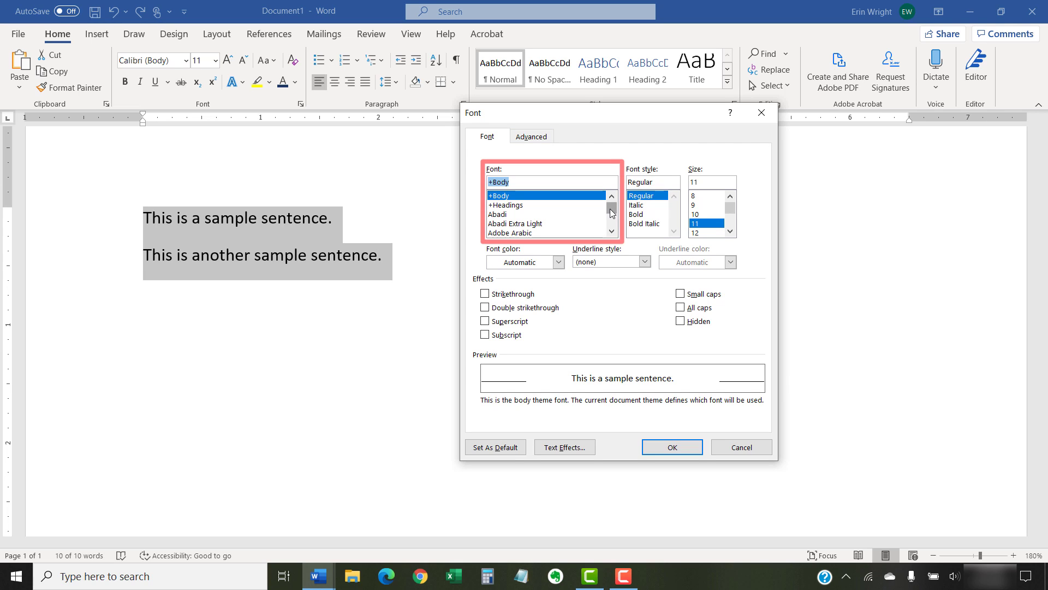
In the Font dialog choose News Gothic MT, 12 pt and dark blue, then view the Advanced options
scroll(down, 3)
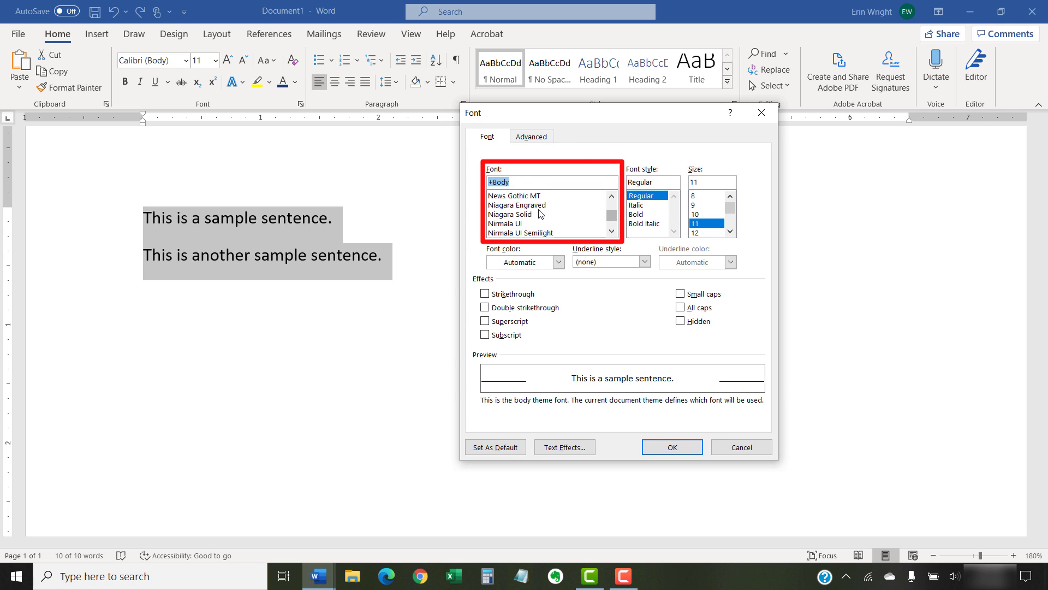
click(515, 195)
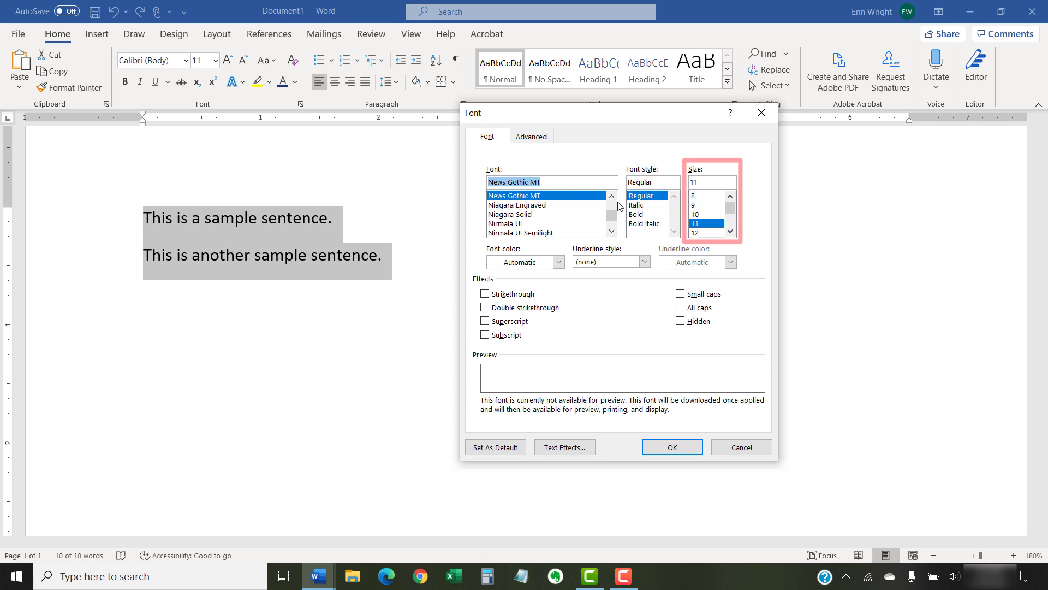
click(696, 233)
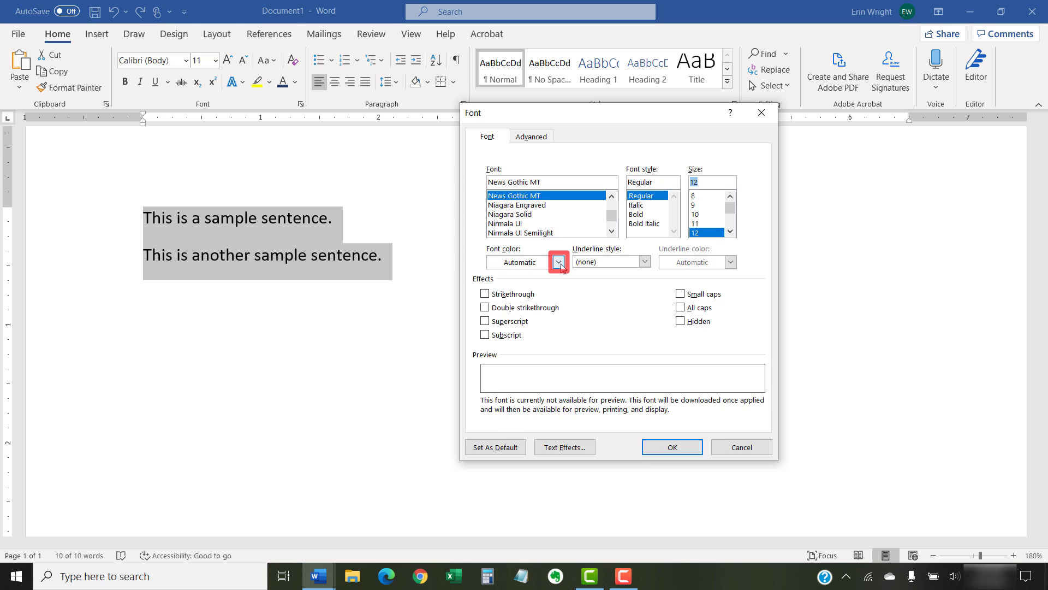
click(559, 261)
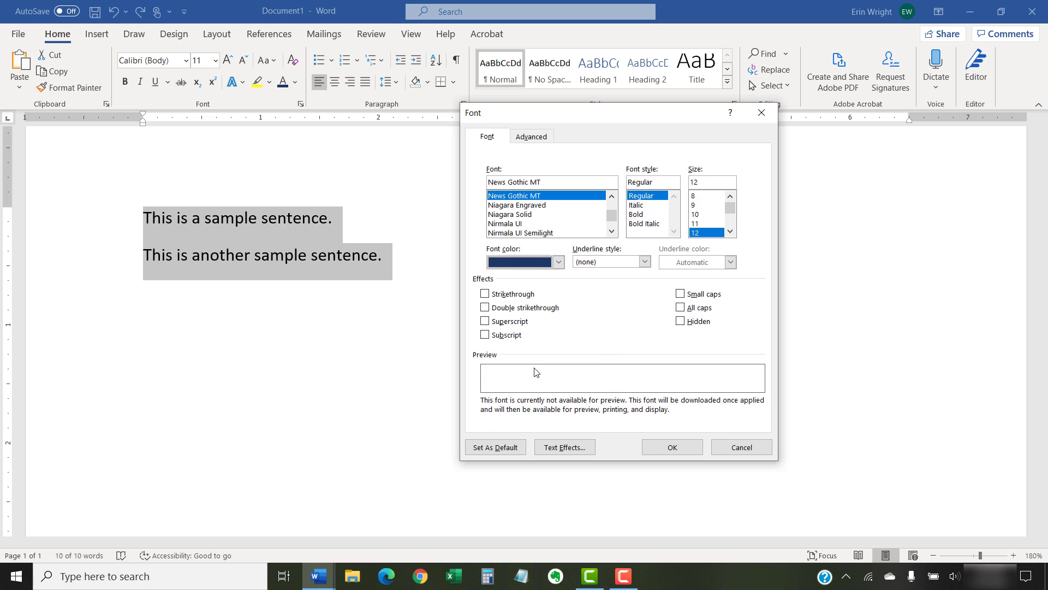
mouse_move(592, 343)
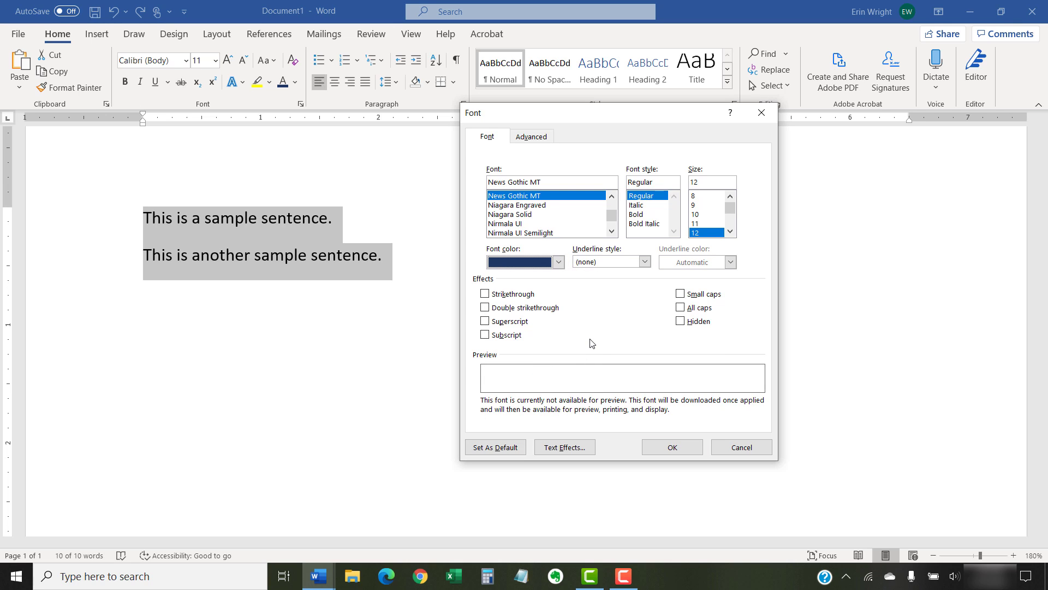
mouse_move(531, 137)
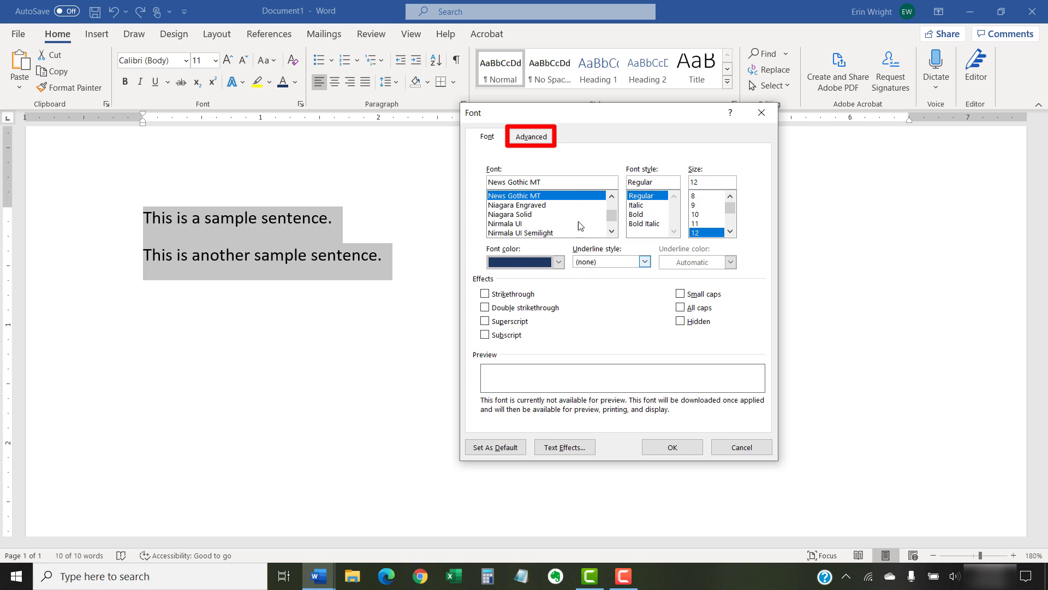
click(531, 137)
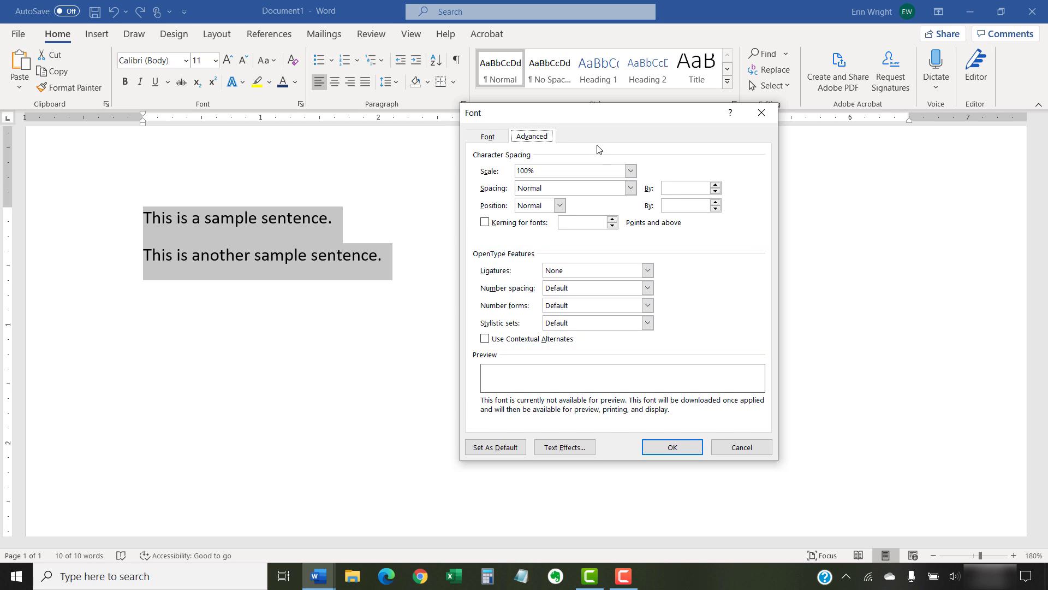
Return to the Font tab and confirm OK to apply News Gothic MT 12 pt dark blue
click(487, 136)
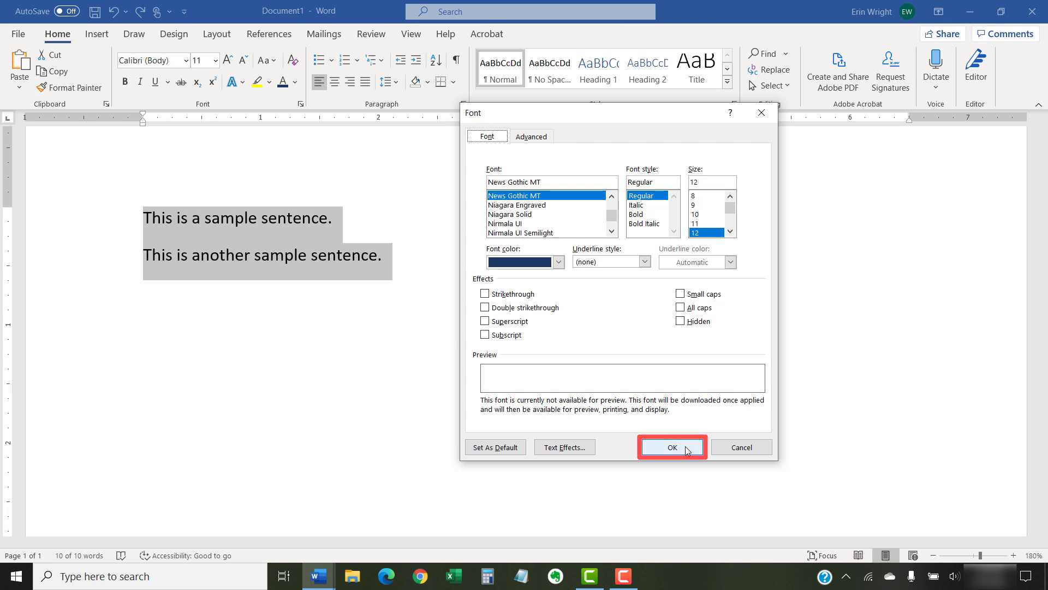
click(672, 447)
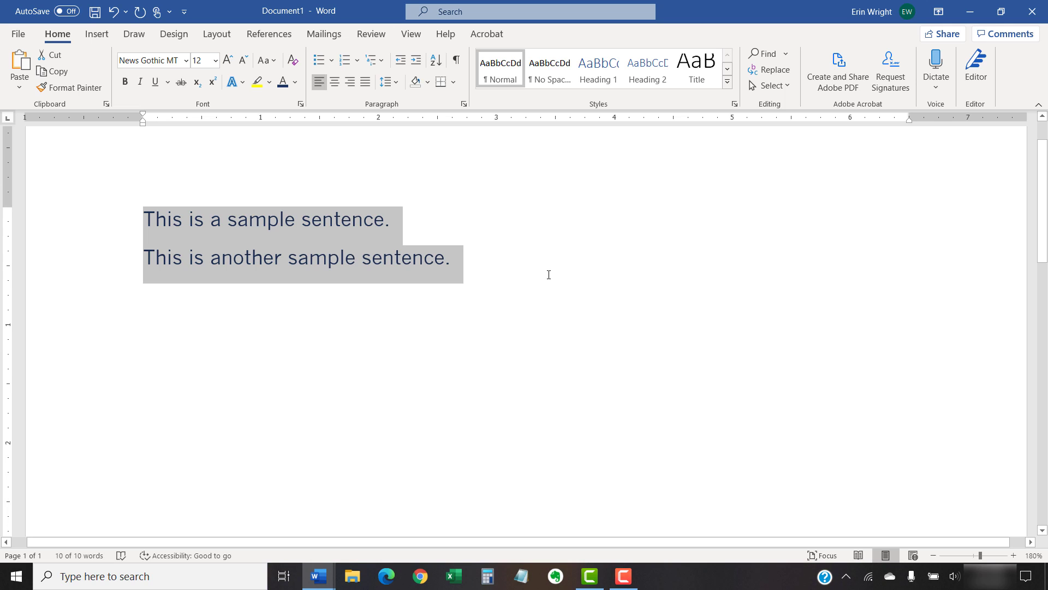
Deselect the sentences and save the document from the Quick Access Toolbar
click(549, 274)
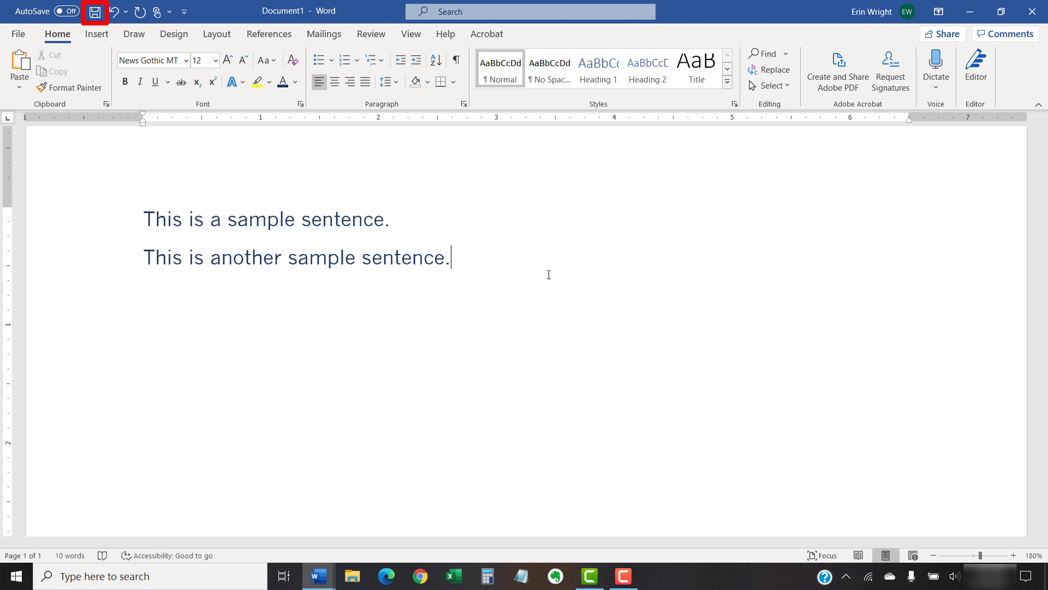
click(95, 12)
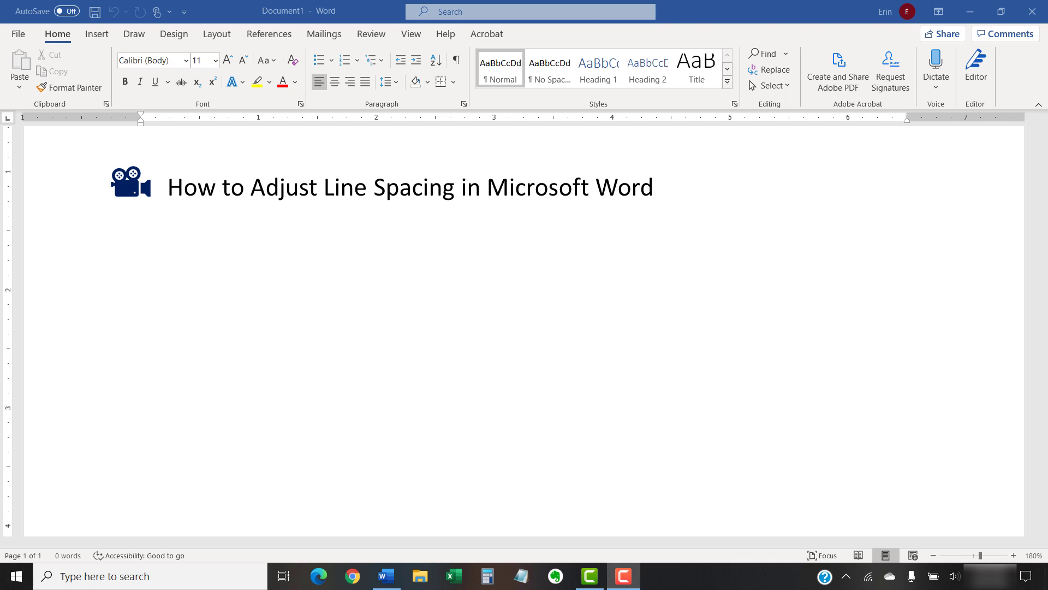
text(How to Add Page Numbers in Microsoft Word)
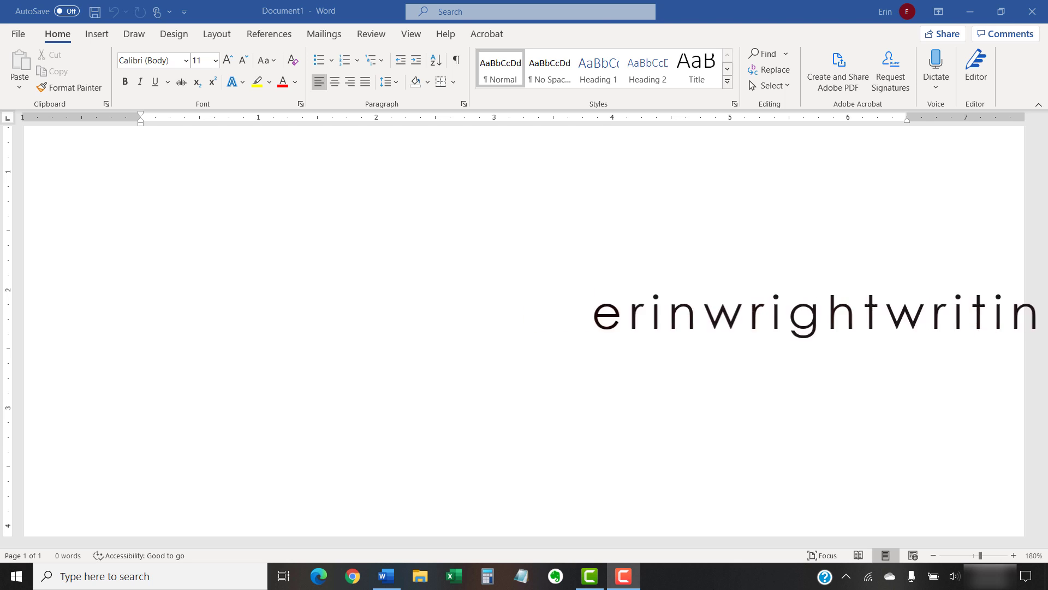
text(g.com)
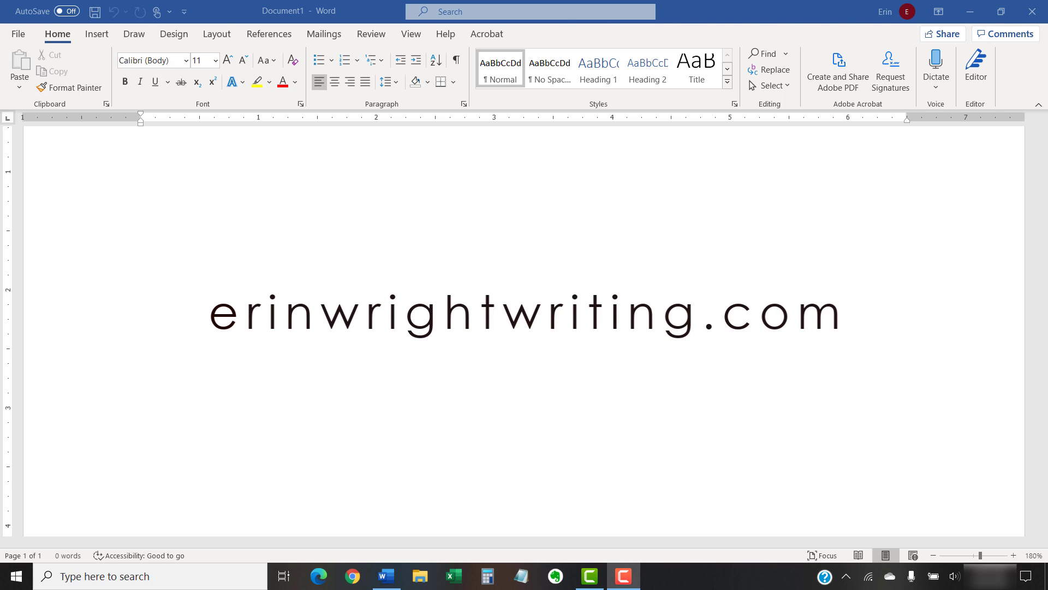